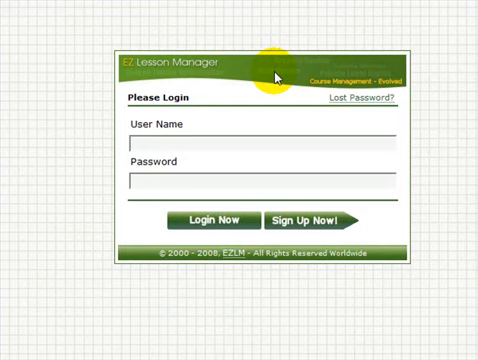
pyautogui.moveTo(300, 110)
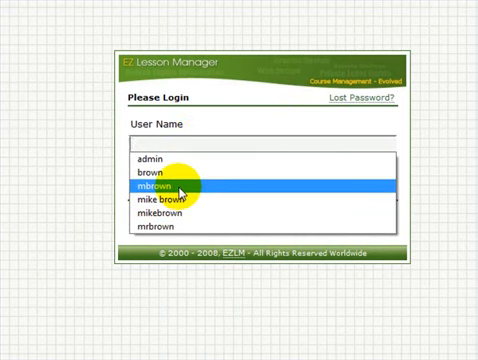
# - Choose the saved user name from the login suggestions
pyautogui.click(160, 186)
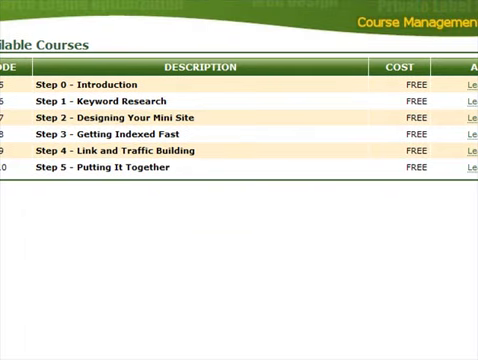
pyautogui.moveTo(232, 152)
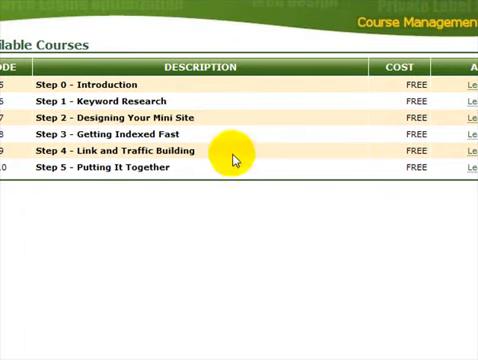
pyautogui.moveTo(236, 180)
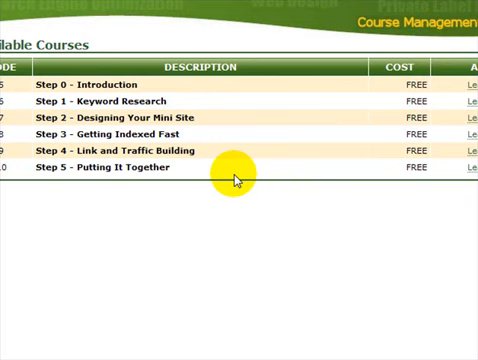
pyautogui.moveTo(258, 188)
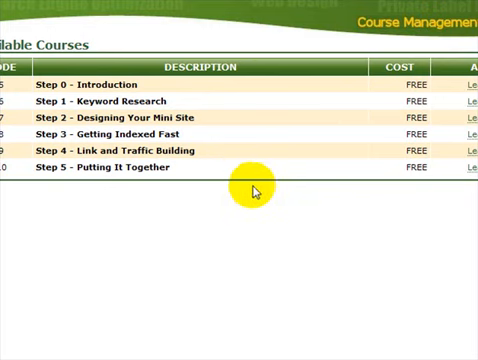
pyautogui.moveTo(406, 66)
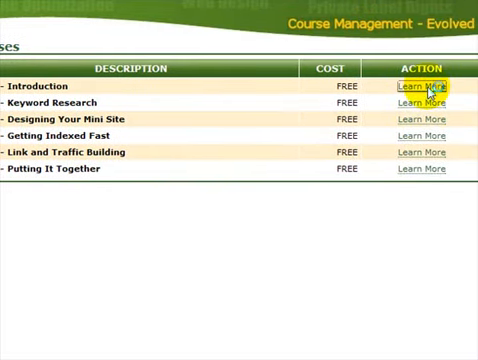
# - View the Step 0 – Introduction details and take the course
pyautogui.click(422, 86)
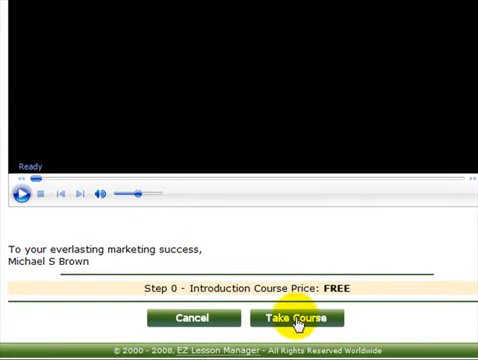
pyautogui.click(296, 316)
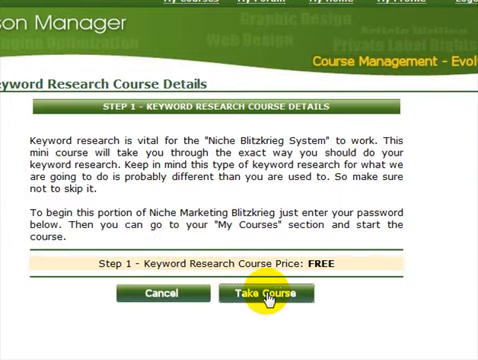
# - Take the Step 1 – Keyword Research course from its details page
pyautogui.click(266, 292)
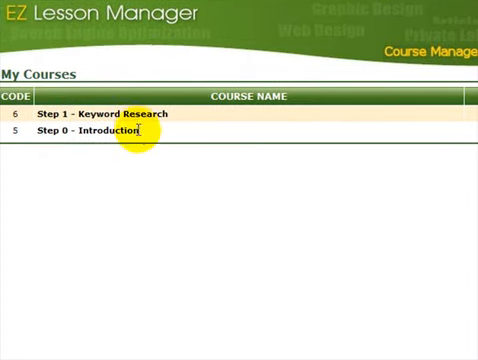
pyautogui.moveTo(410, 70)
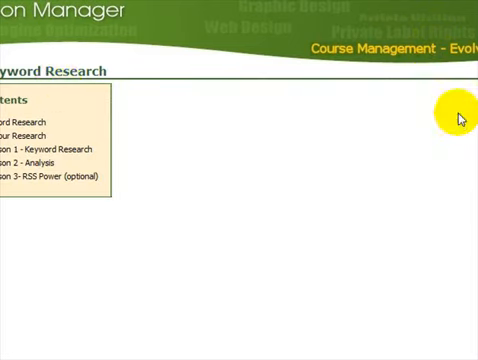
pyautogui.moveTo(456, 118)
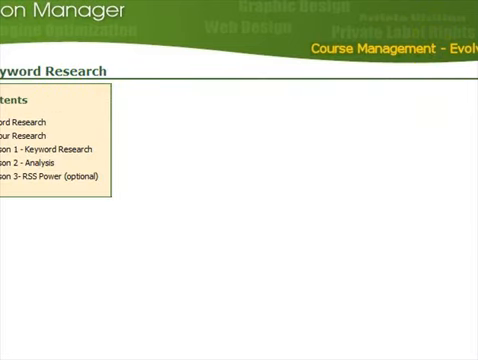
# - Select Lesson 1 – Keyword Research from the course contents
pyautogui.click(40, 144)
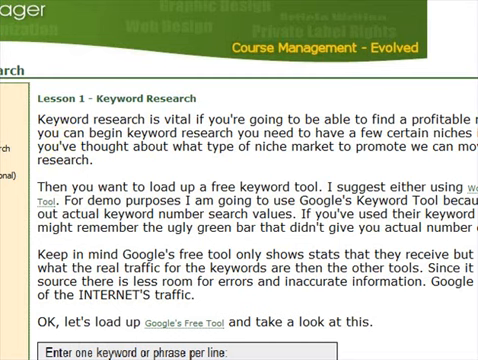
# - Scroll the Lesson 1 page down to the embedded video player
pyautogui.scroll(-3)
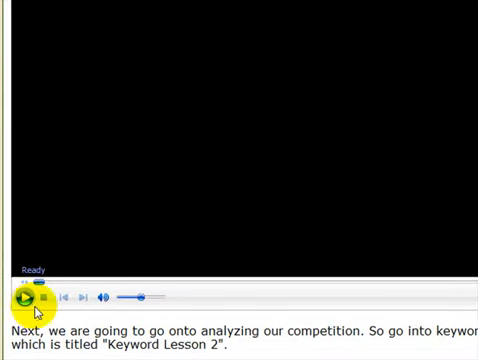
# - Start Keyword Research Video #1 playing in the embedded player
pyautogui.click(20, 296)
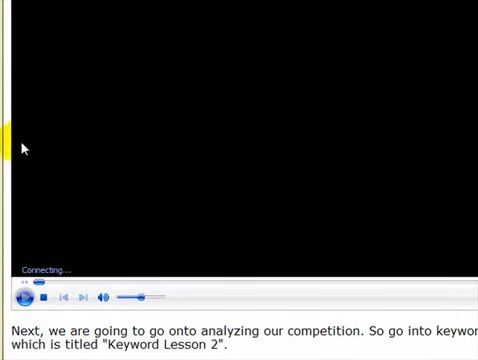
pyautogui.click(22, 298)
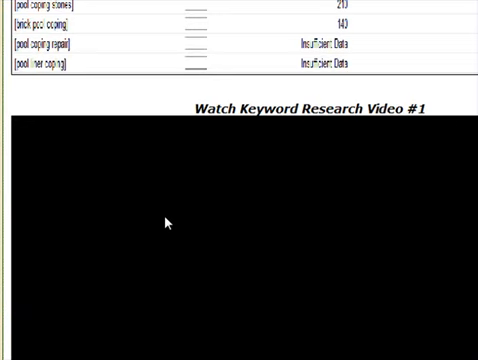
pyautogui.moveTo(164, 222)
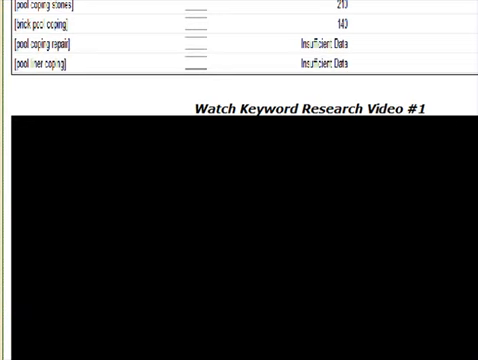